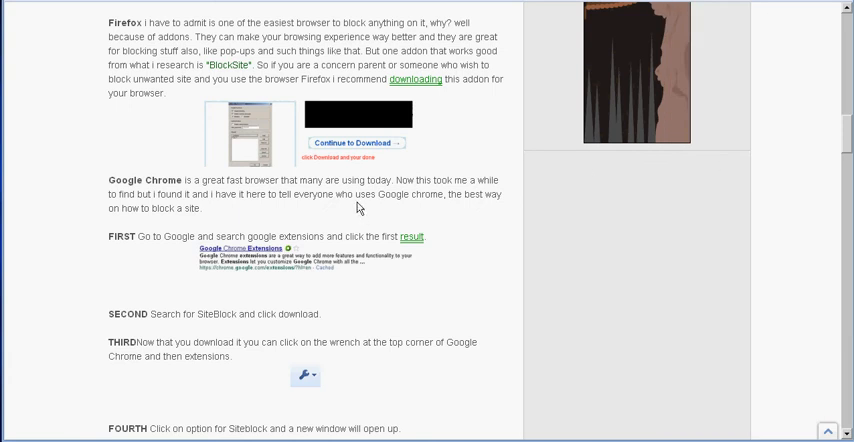
{"action": "mouse_move", "coordinate": [359, 207]}
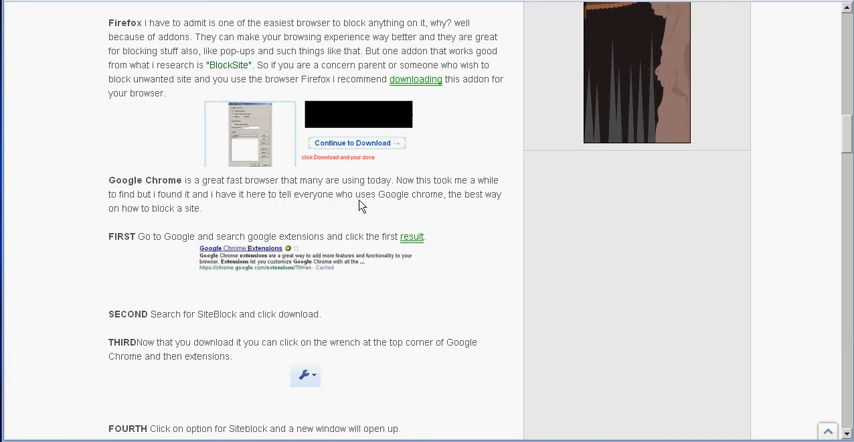
{"action": "mouse_move", "coordinate": [92, 109]}
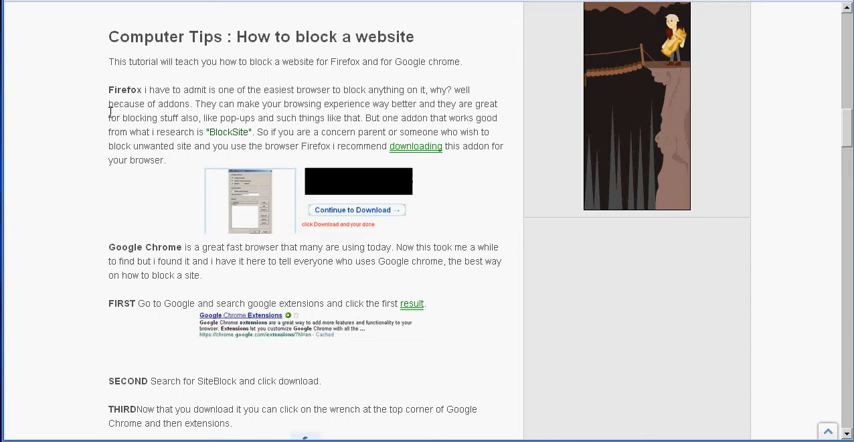
{"action": "mouse_move", "coordinate": [113, 117]}
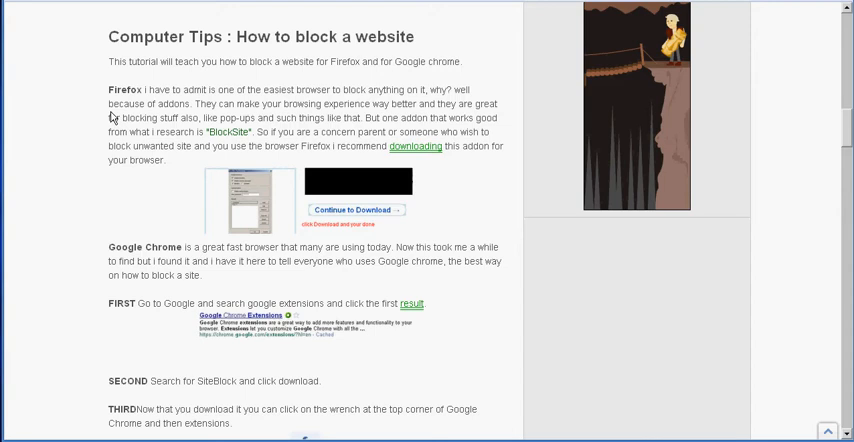
{"action": "mouse_move", "coordinate": [341, 236]}
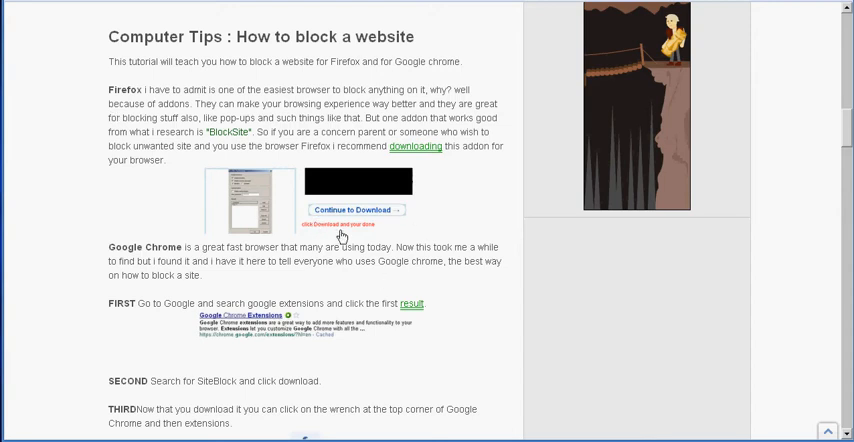
{"action": "mouse_move", "coordinate": [600, 331]}
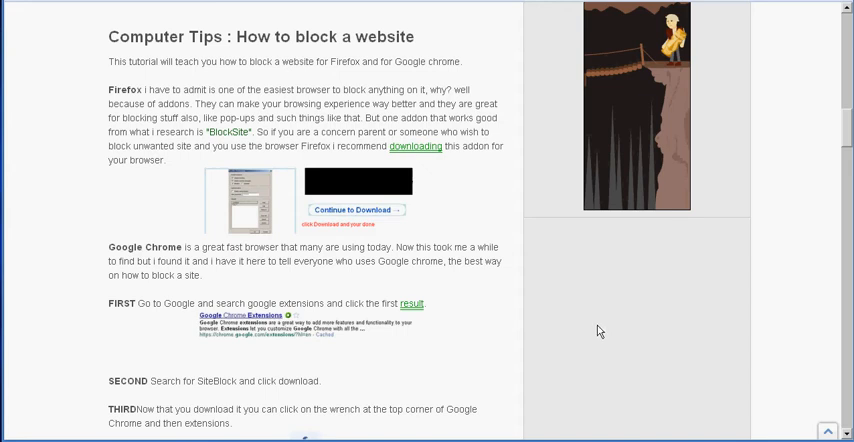
{"action": "mouse_move", "coordinate": [578, 321]}
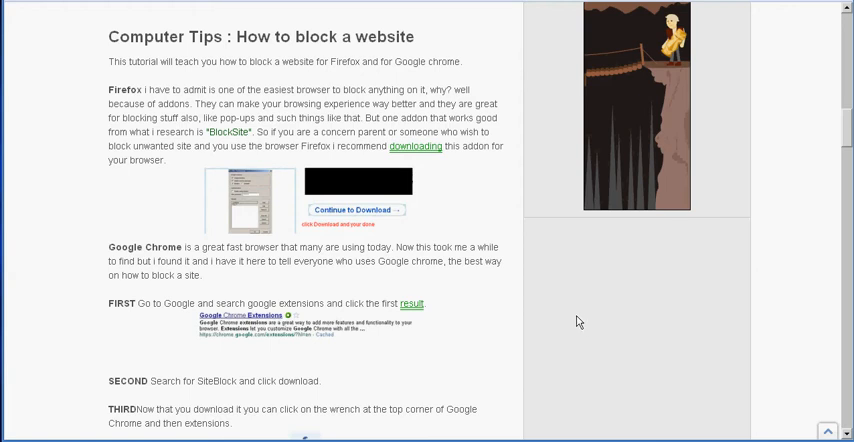
{"action": "mouse_move", "coordinate": [510, 339]}
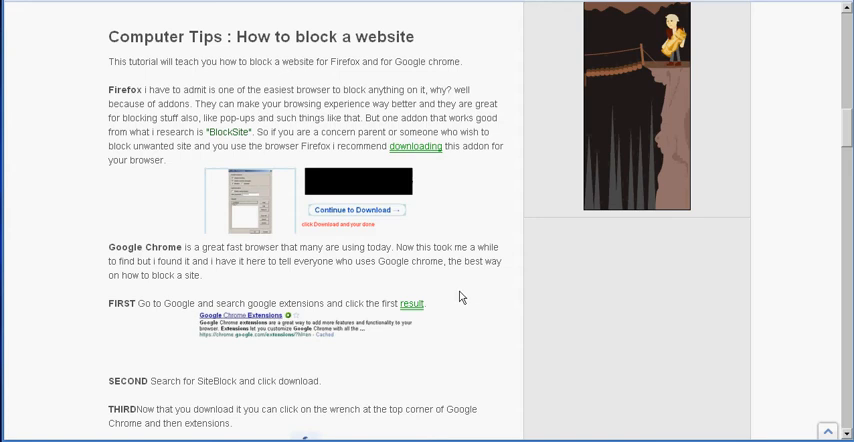
{"action": "mouse_move", "coordinate": [468, 291]}
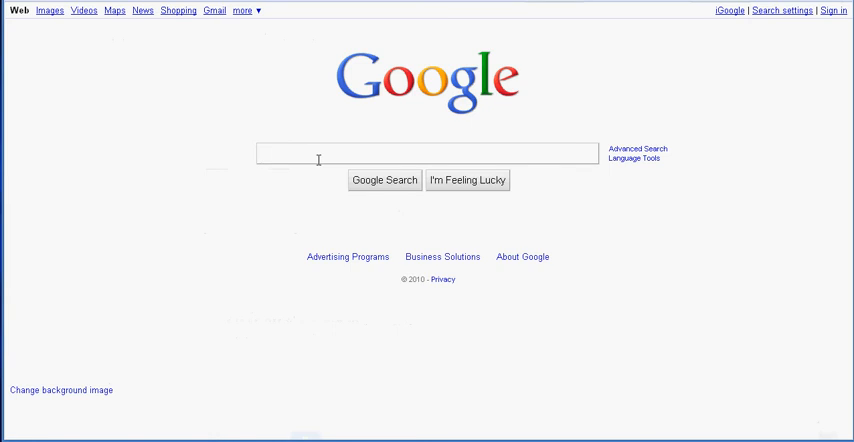
Step: Search the Chrome extensions gallery for SiteBlock, then return to the website-blocking tutorial
{"action": "type", "text": "chrome e"}
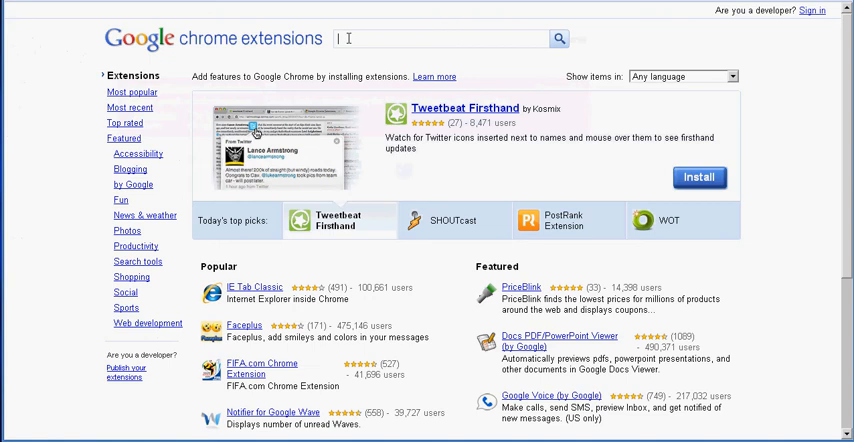
{"action": "type", "text": "si"}
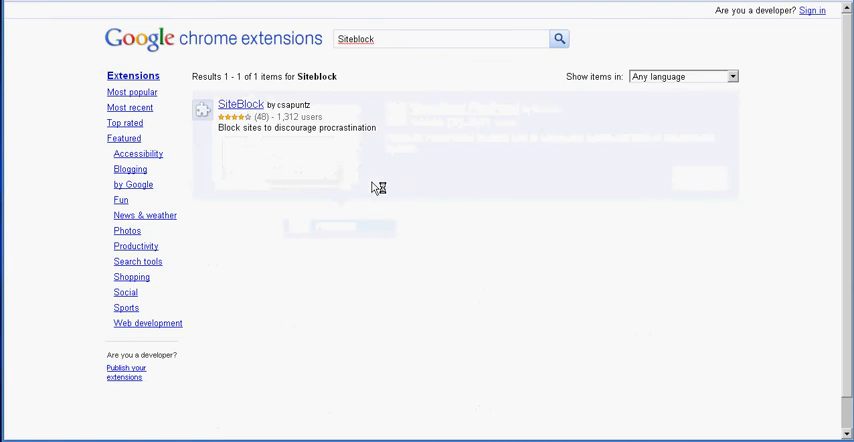
{"action": "left_click", "coordinate": [240, 103]}
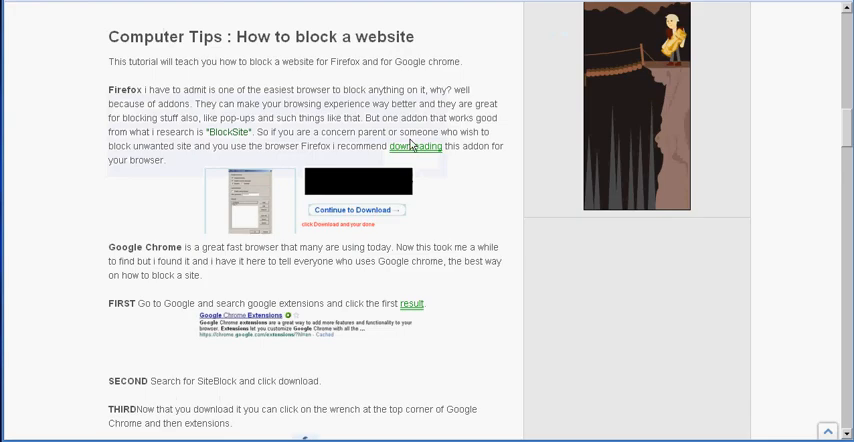
Step: Scroll to the tutorial's third step and open Chrome's wrench menu
{"action": "scroll", "scroll_direction": "down", "scroll_amount": 3}
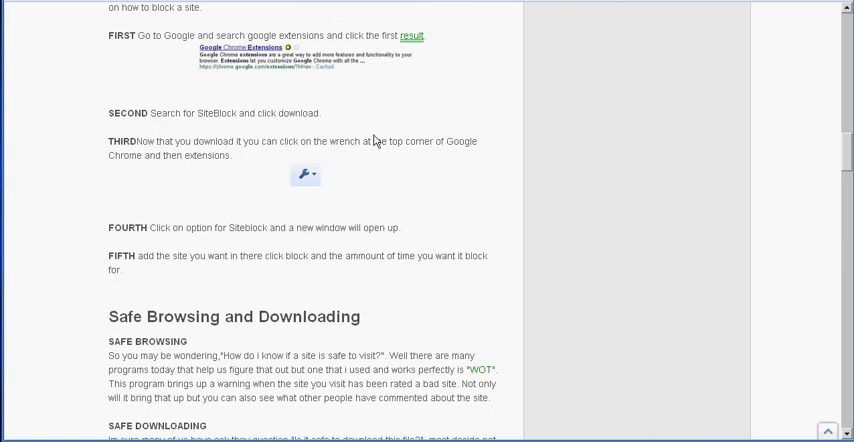
{"action": "mouse_move", "coordinate": [774, 118]}
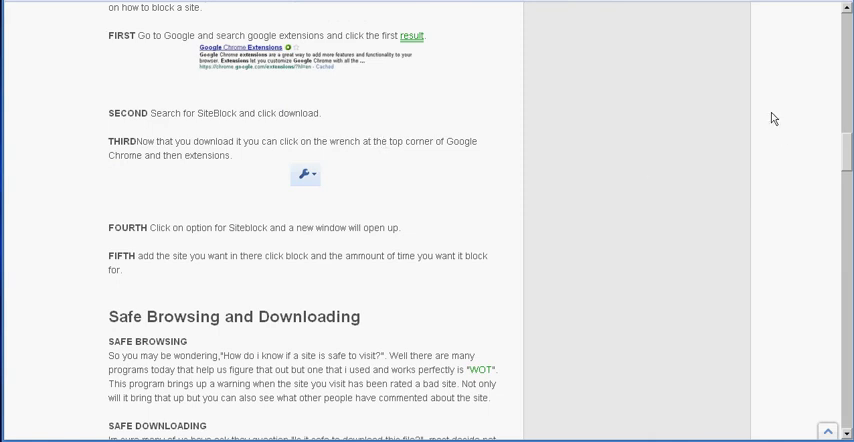
{"action": "mouse_move", "coordinate": [829, 8]}
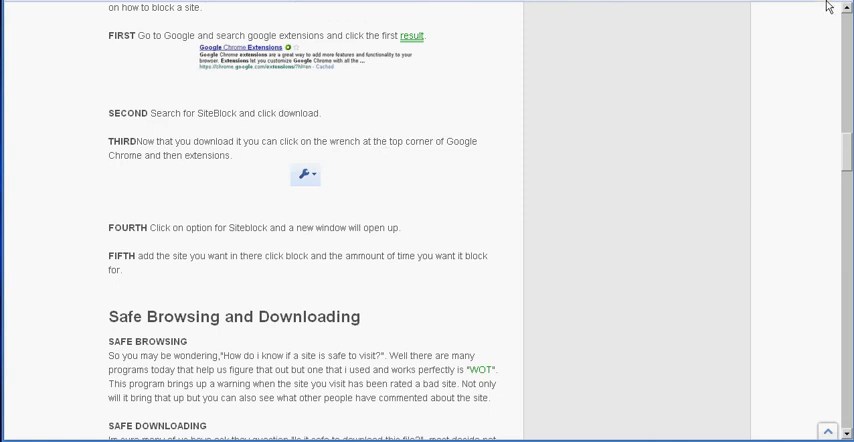
{"action": "left_click", "coordinate": [847, 7]}
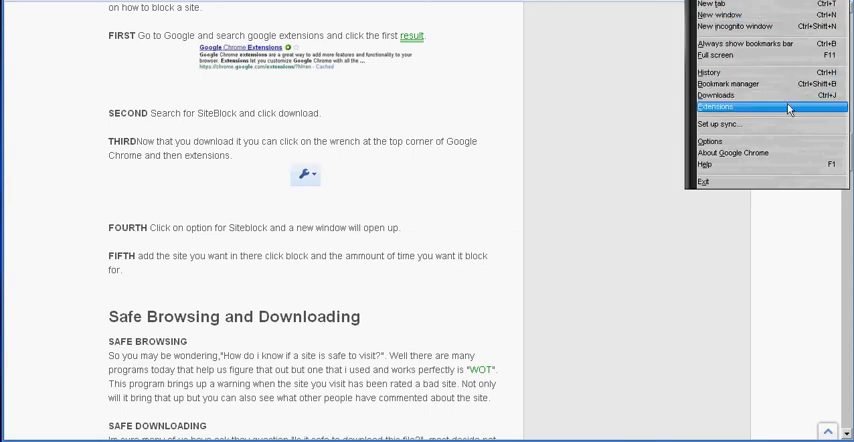
Step: Open the Extensions page and SiteBlock's Options page, showing an empty block list
{"action": "left_click", "coordinate": [717, 107]}
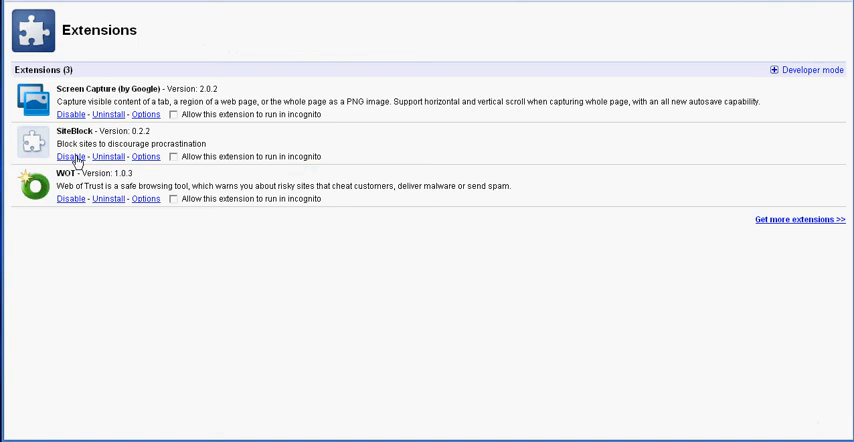
{"action": "mouse_move", "coordinate": [113, 165]}
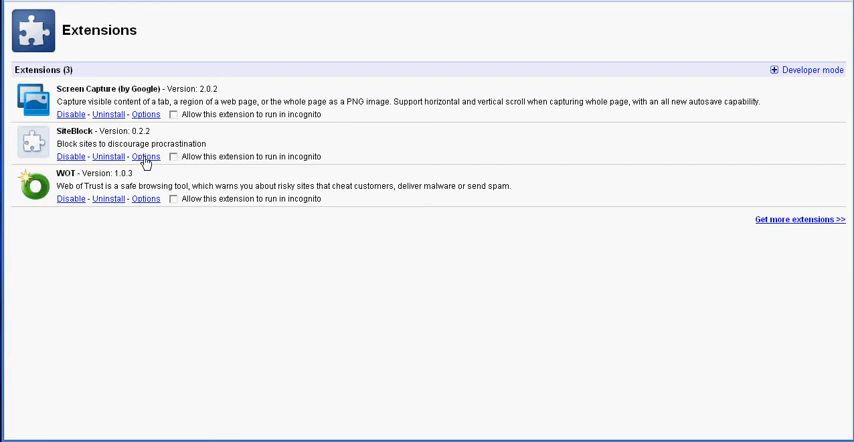
{"action": "left_click", "coordinate": [146, 156]}
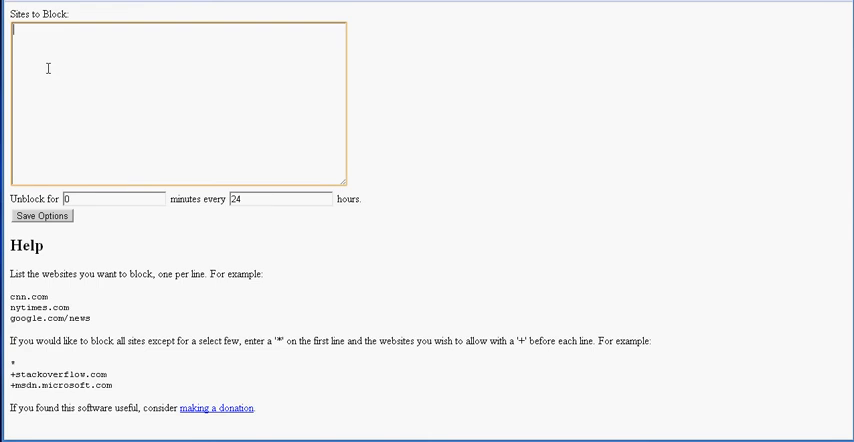
Step: Enter youtube.com in SiteBlock's Sites to Block box, leaving unblock time at 0 minutes
{"action": "left_click", "coordinate": [115, 198]}
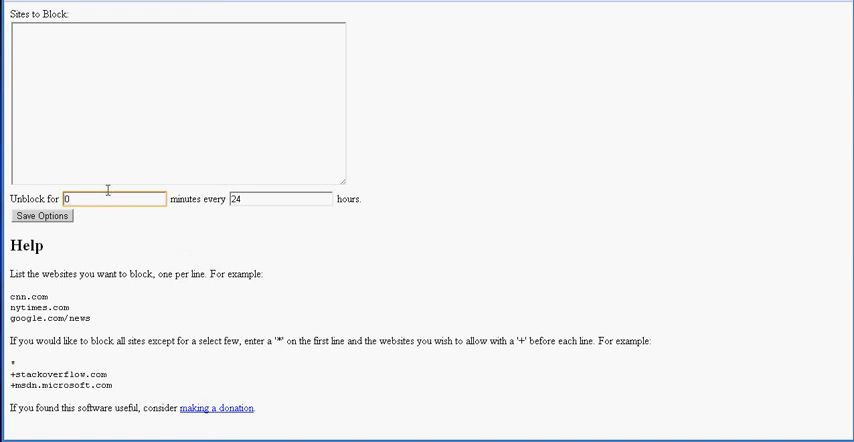
{"action": "left_click", "coordinate": [178, 100]}
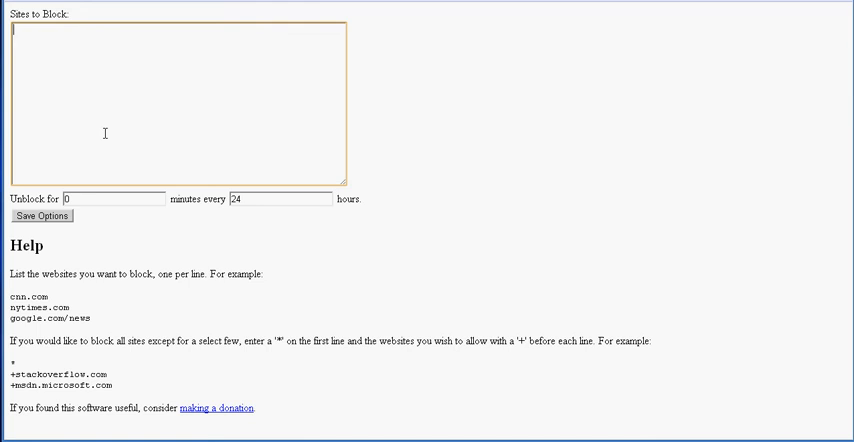
{"action": "type", "text": "youtube"}
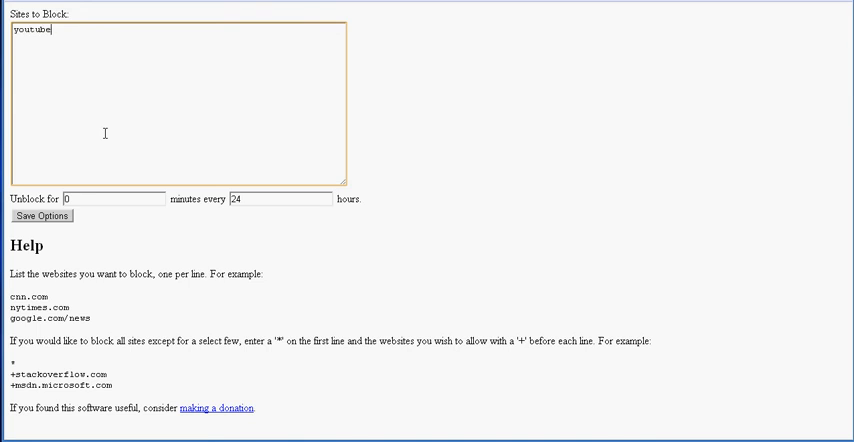
{"action": "type", "text": ".com"}
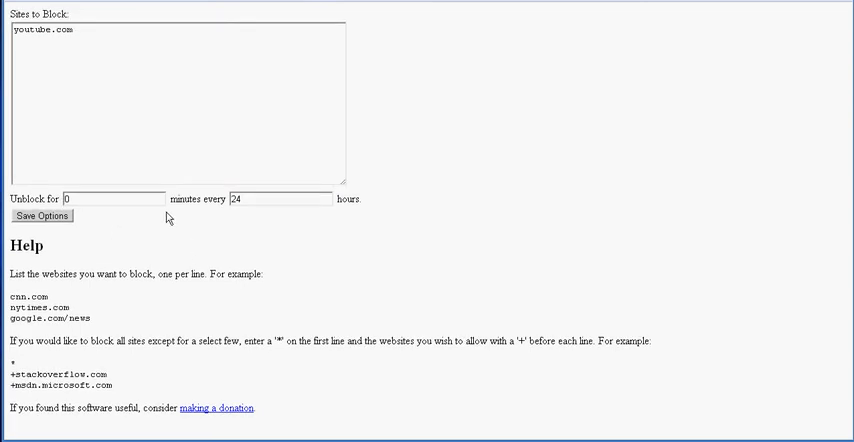
{"action": "mouse_move", "coordinate": [456, 27]}
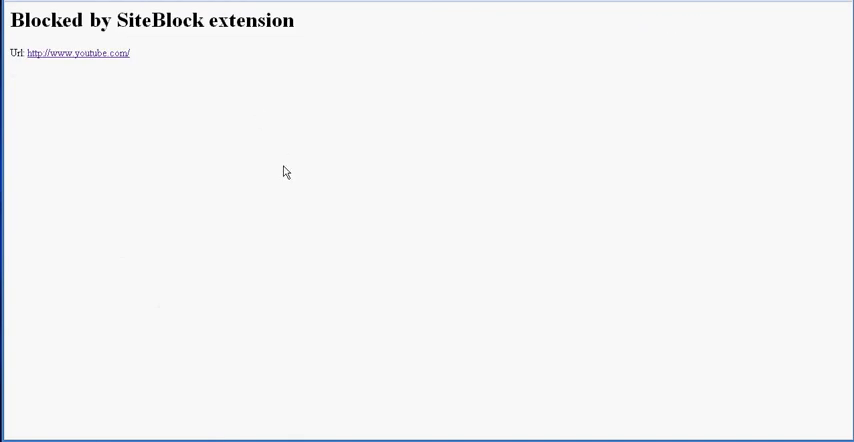
{"action": "mouse_move", "coordinate": [160, 63]}
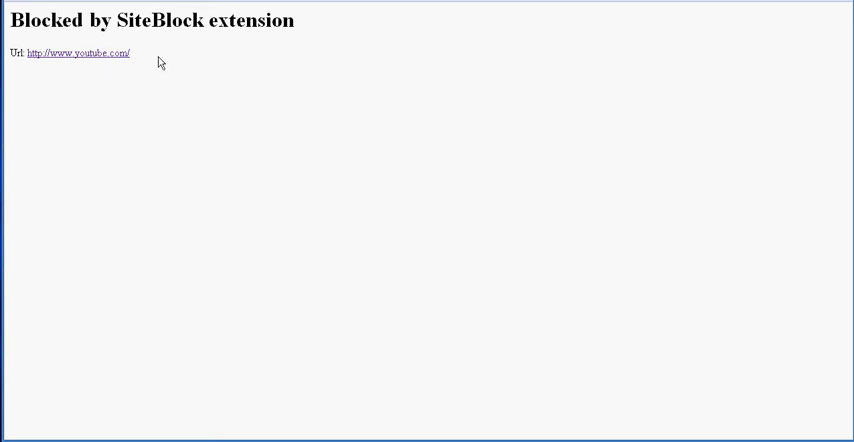
{"action": "mouse_move", "coordinate": [45, 68]}
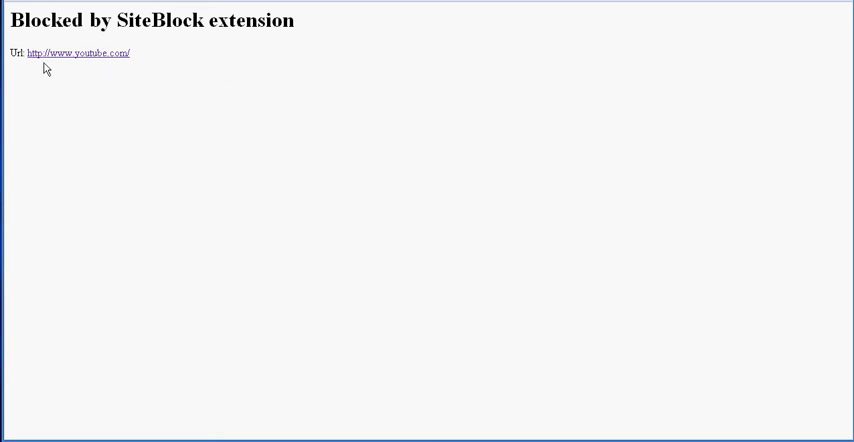
{"action": "mouse_move", "coordinate": [60, 64]}
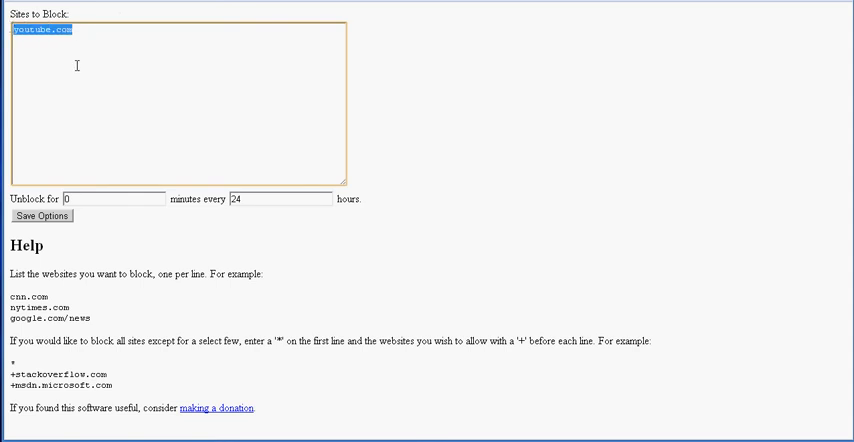
Step: Save SiteBlock's options with the Sites to Block list emptied
{"action": "left_click", "coordinate": [41, 216]}
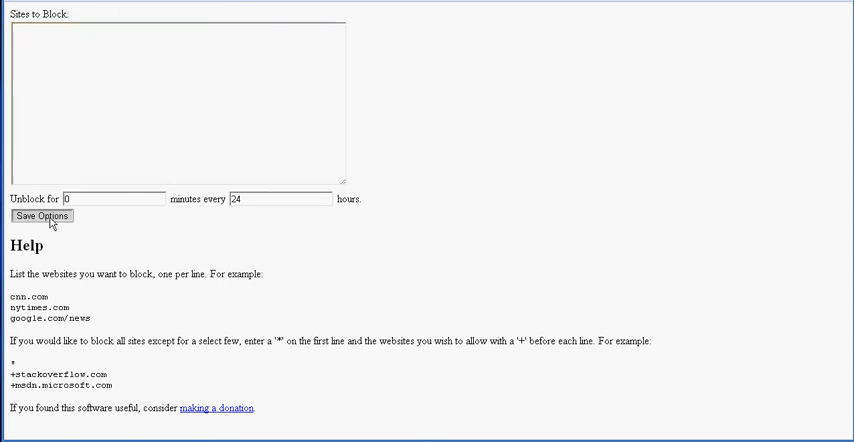
{"action": "scroll", "scroll_direction": "down", "scroll_amount": 3}
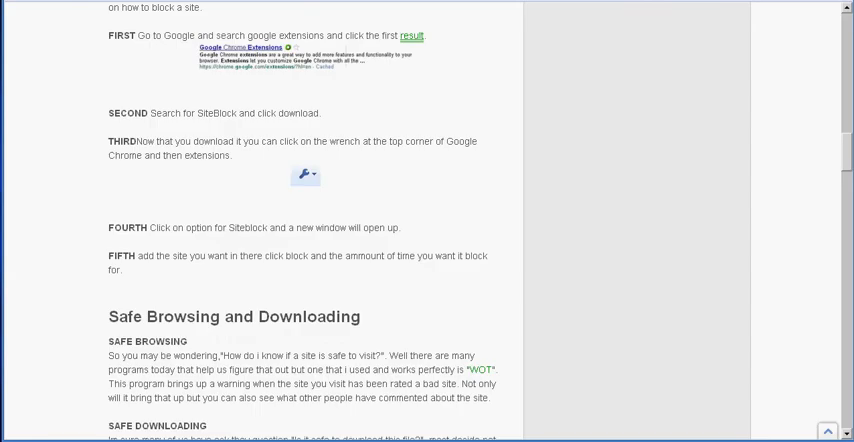
{"action": "mouse_move", "coordinate": [148, 6]}
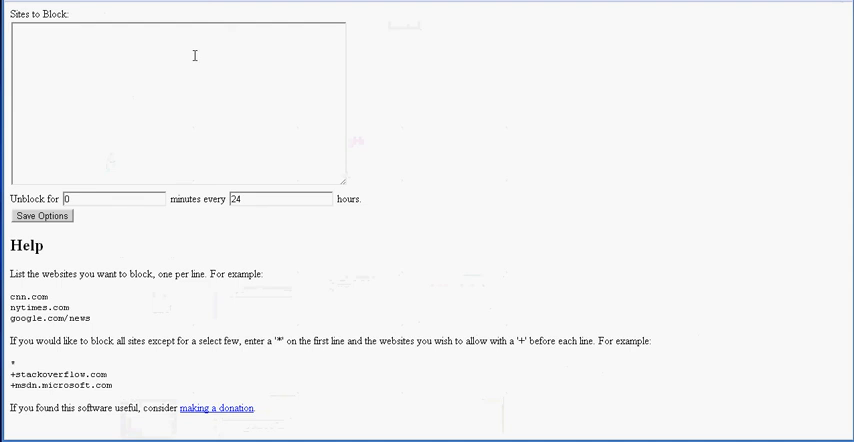
{"action": "mouse_move", "coordinate": [296, 157]}
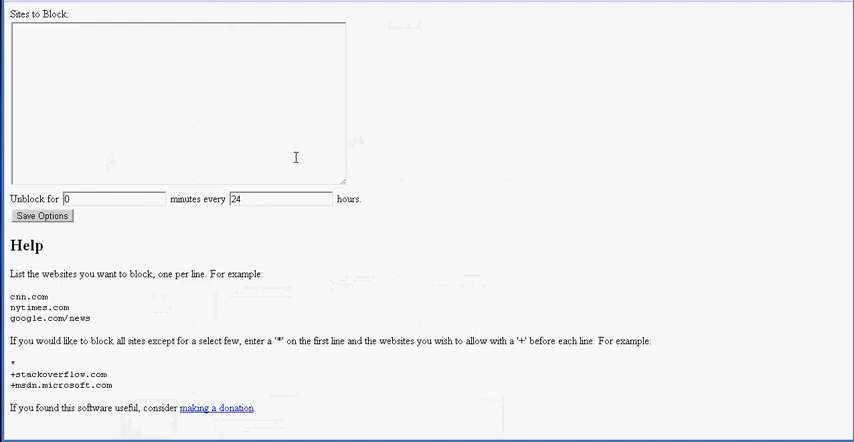
{"action": "scroll", "scroll_direction": "down", "scroll_amount": 3}
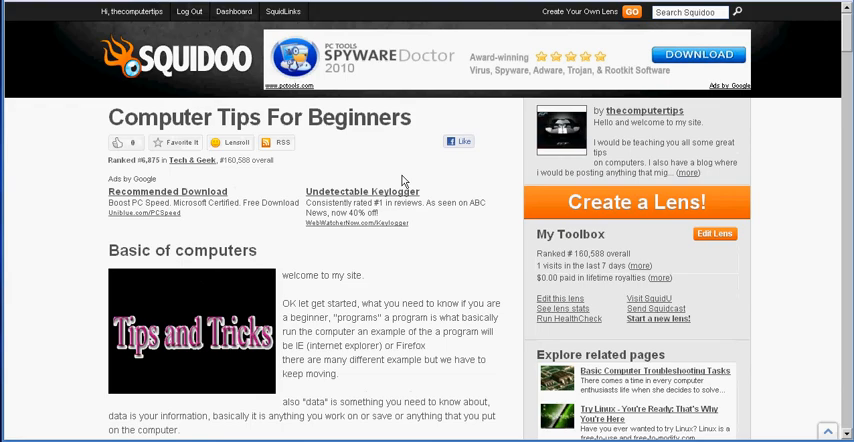
Step: Scroll through the Computer Tips For Beginners lens down to Comments and back up
{"action": "scroll", "scroll_direction": "down", "scroll_amount": 3}
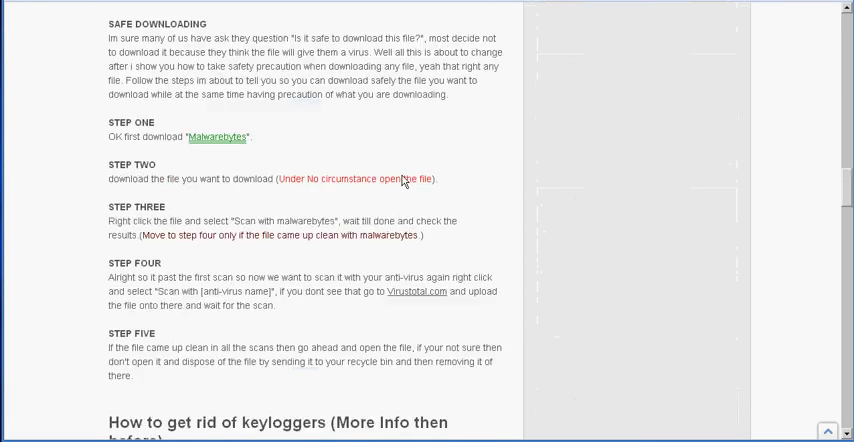
{"action": "scroll", "scroll_direction": "down", "scroll_amount": 3}
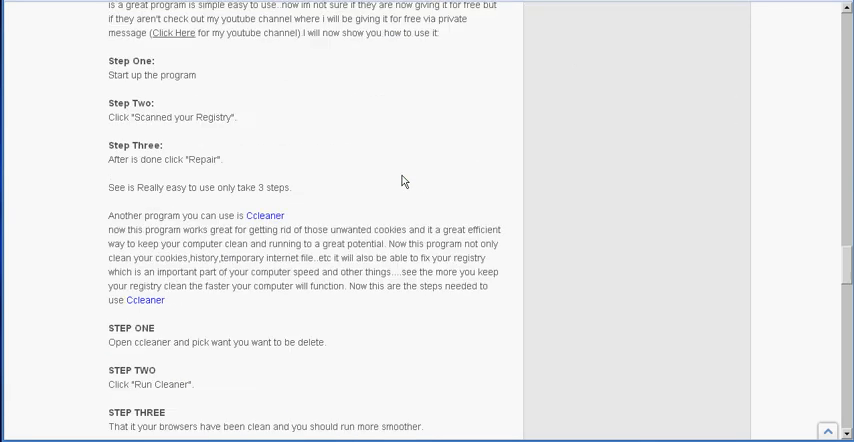
{"action": "scroll", "scroll_direction": "down", "scroll_amount": 3}
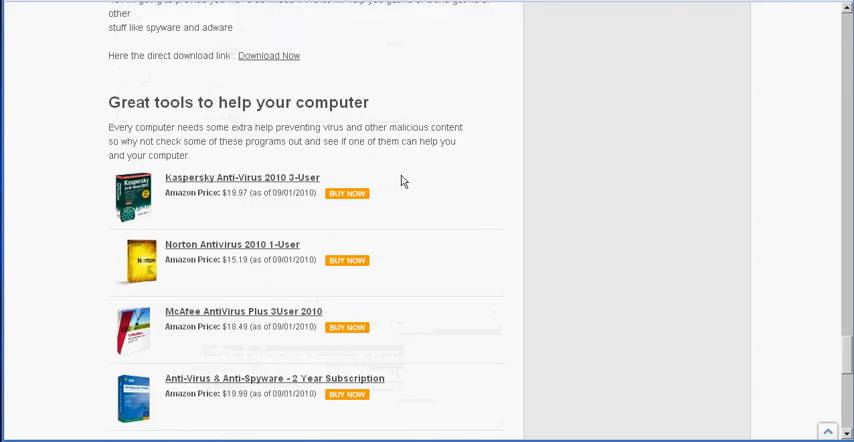
{"action": "scroll", "scroll_direction": "down", "scroll_amount": 3}
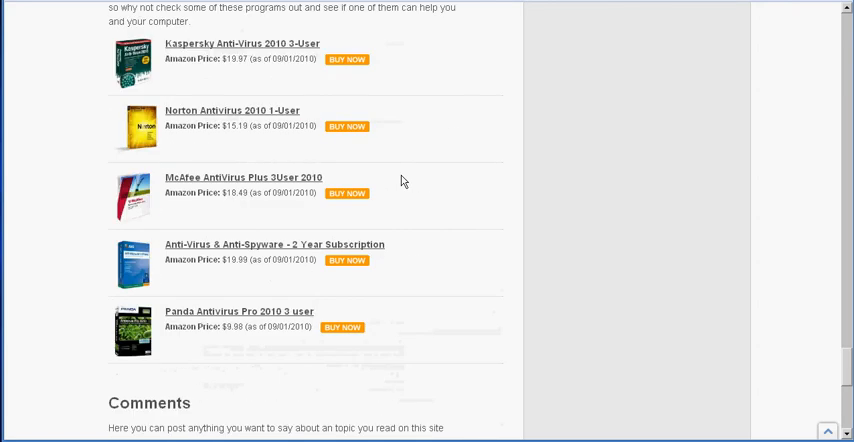
{"action": "mouse_move", "coordinate": [808, 412]}
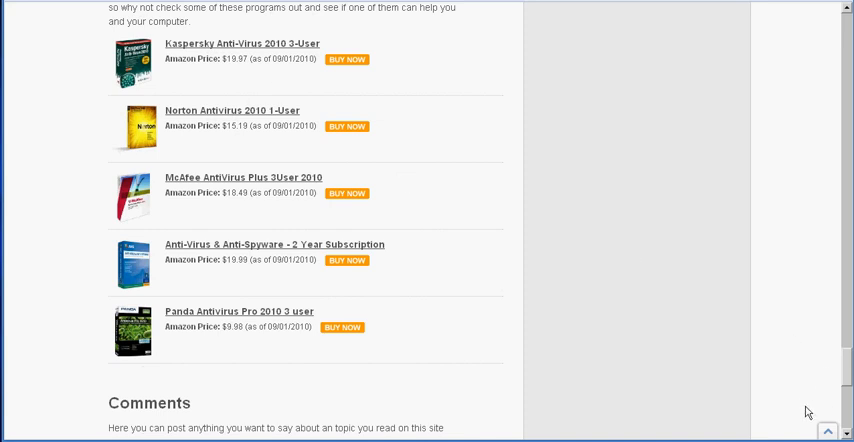
{"action": "mouse_move", "coordinate": [500, 282]}
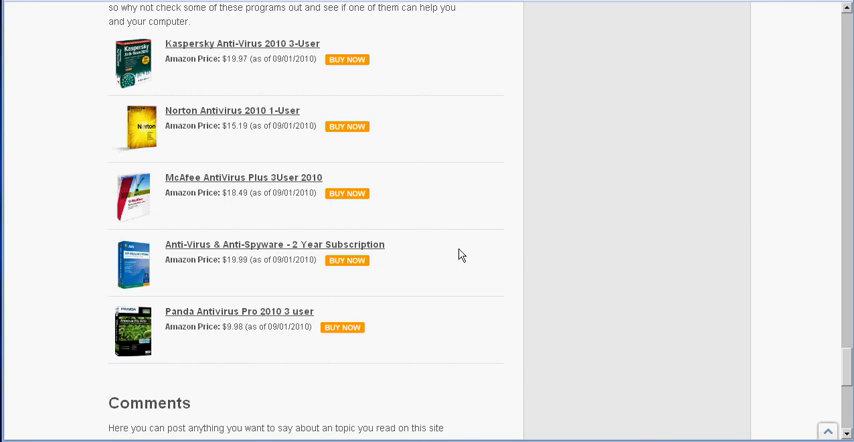
{"action": "mouse_move", "coordinate": [448, 34]}
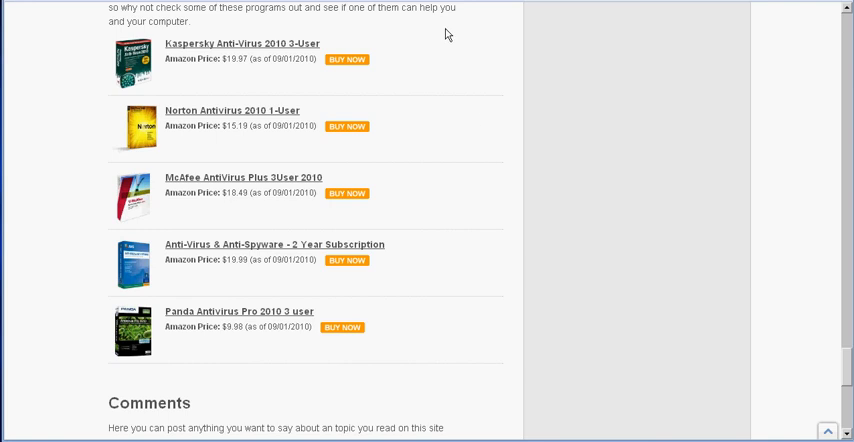
{"action": "scroll", "scroll_direction": "up", "scroll_amount": 3}
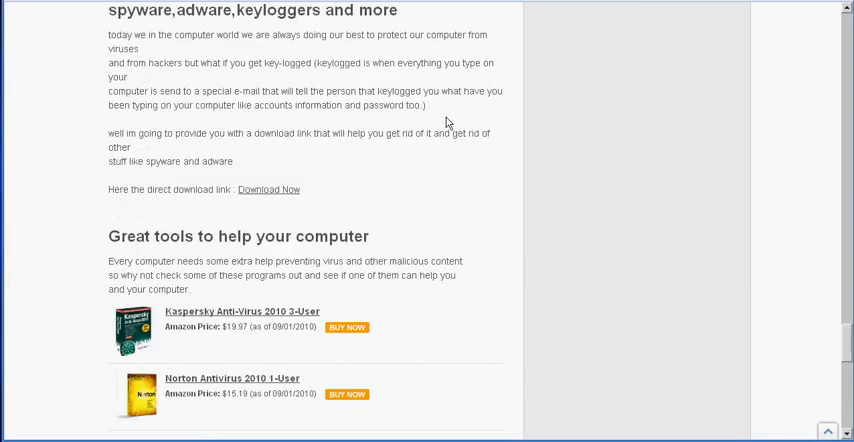
{"action": "scroll", "scroll_direction": "down", "scroll_amount": 3}
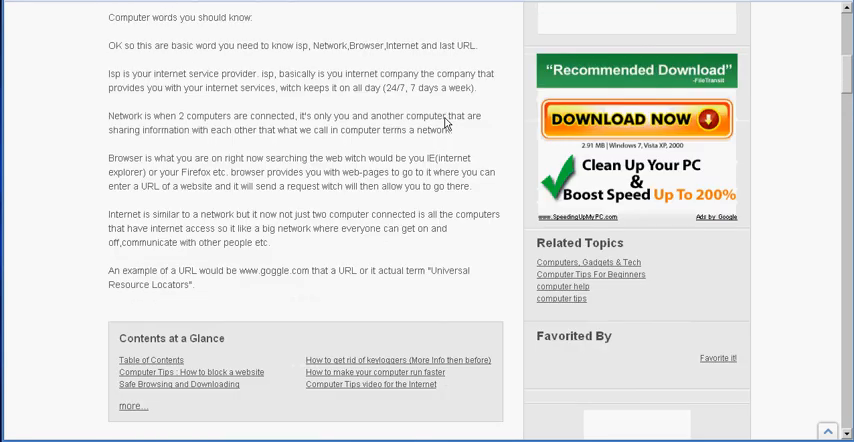
{"action": "scroll", "scroll_direction": "up", "scroll_amount": 3}
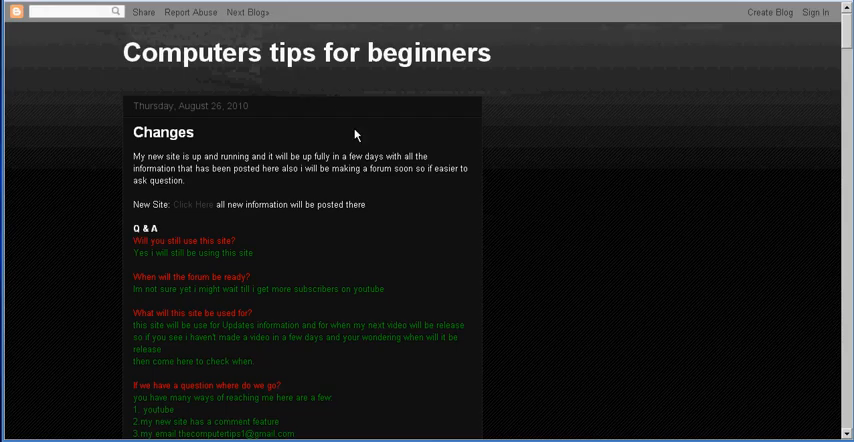
Step: Scroll through the blog's Changes post Q&A and the following post, then back up
{"action": "scroll", "scroll_direction": "down", "scroll_amount": 3}
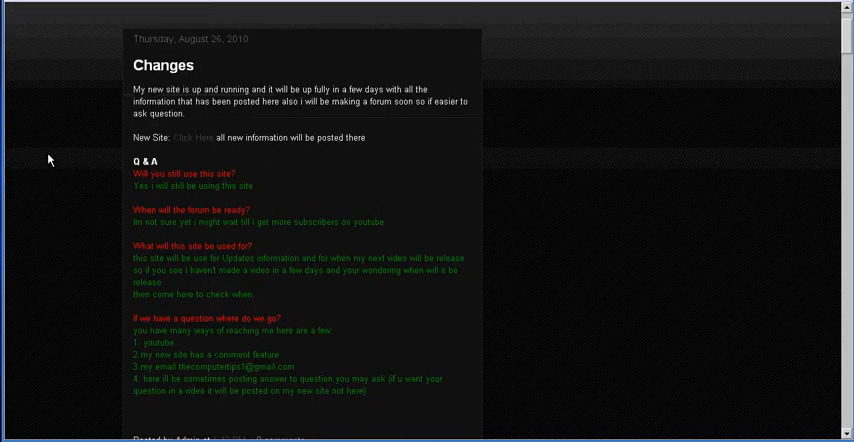
{"action": "mouse_move", "coordinate": [214, 118]}
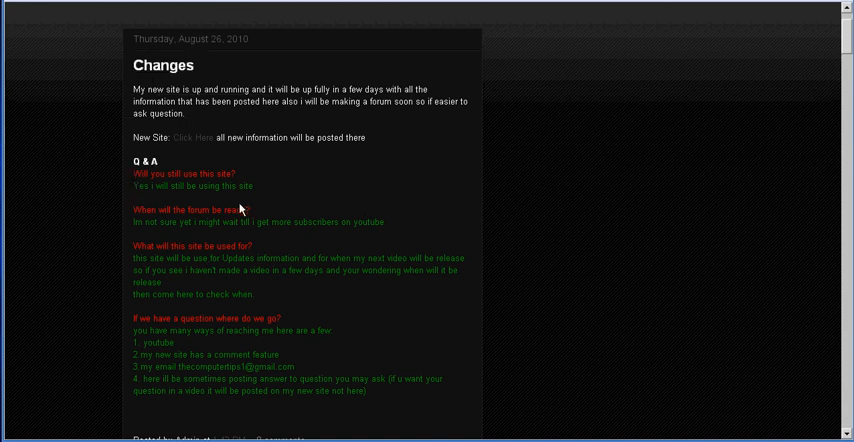
{"action": "scroll", "scroll_direction": "down", "scroll_amount": 3}
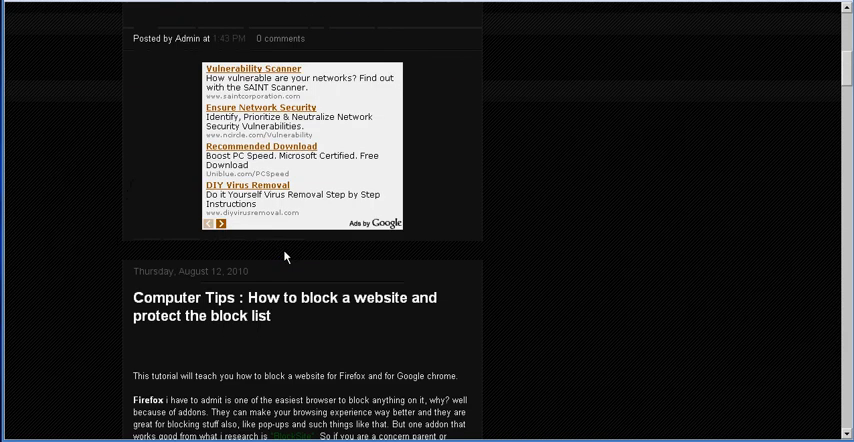
{"action": "scroll", "scroll_direction": "down", "scroll_amount": 3}
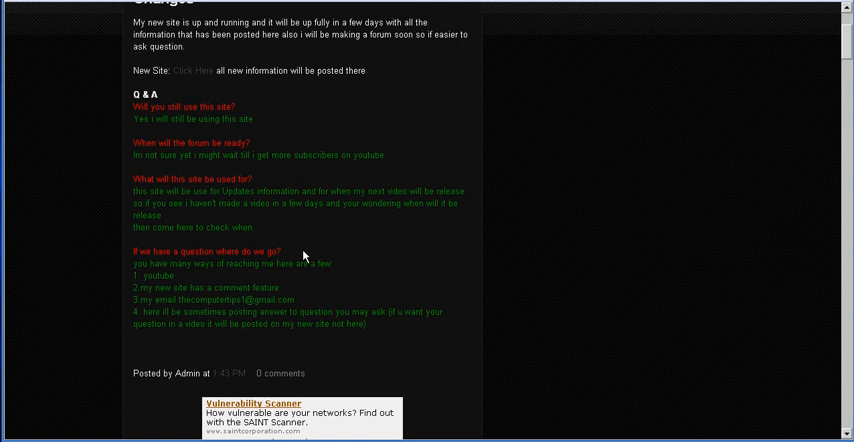
{"action": "mouse_move", "coordinate": [310, 252]}
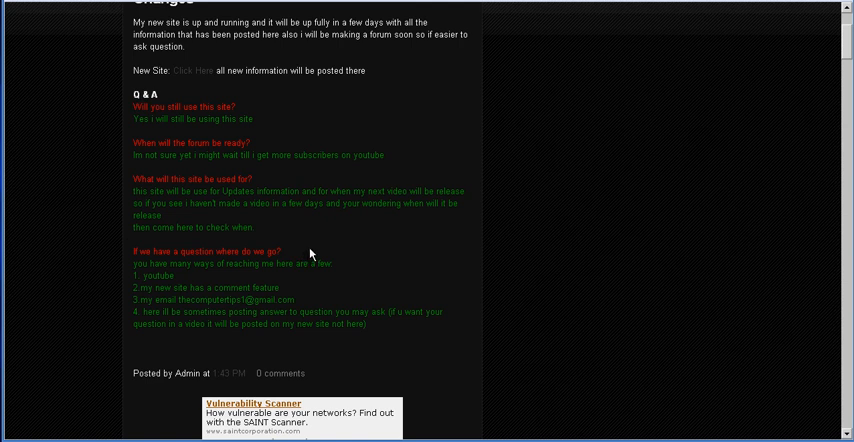
{"action": "mouse_move", "coordinate": [312, 254]}
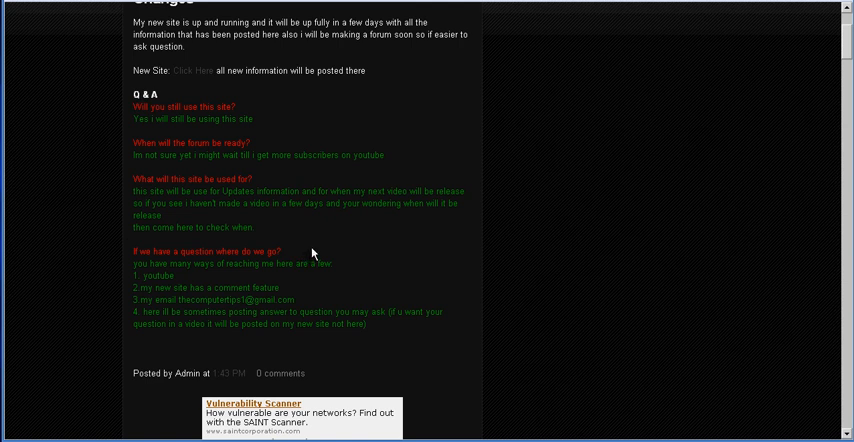
{"action": "scroll", "scroll_direction": "up", "scroll_amount": 3}
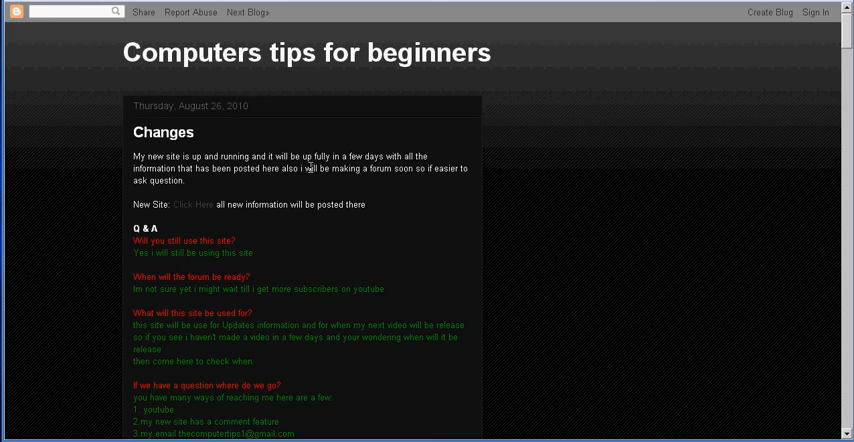
{"action": "scroll", "scroll_direction": "down", "scroll_amount": 3}
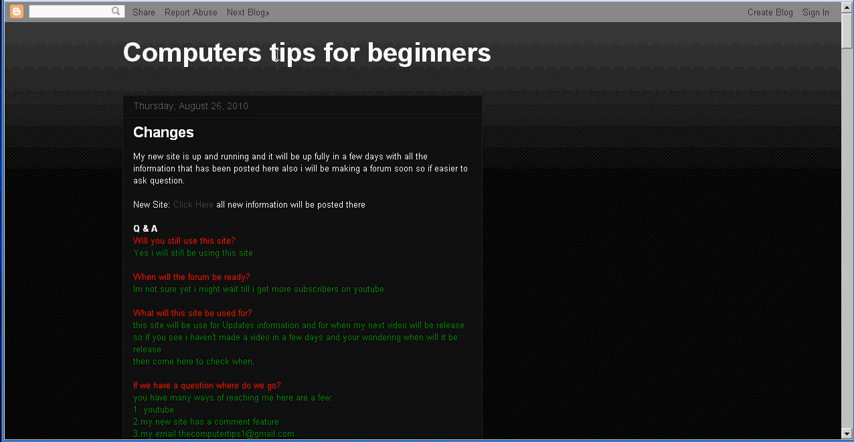
{"action": "mouse_move", "coordinate": [506, 56]}
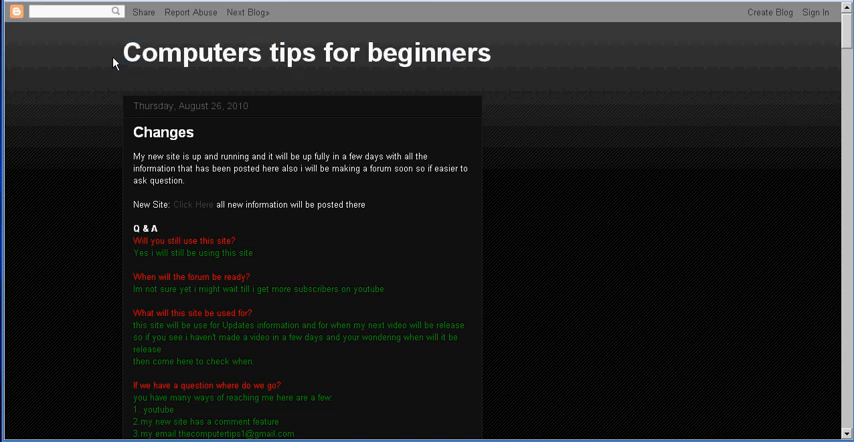
{"action": "mouse_move", "coordinate": [375, 62]}
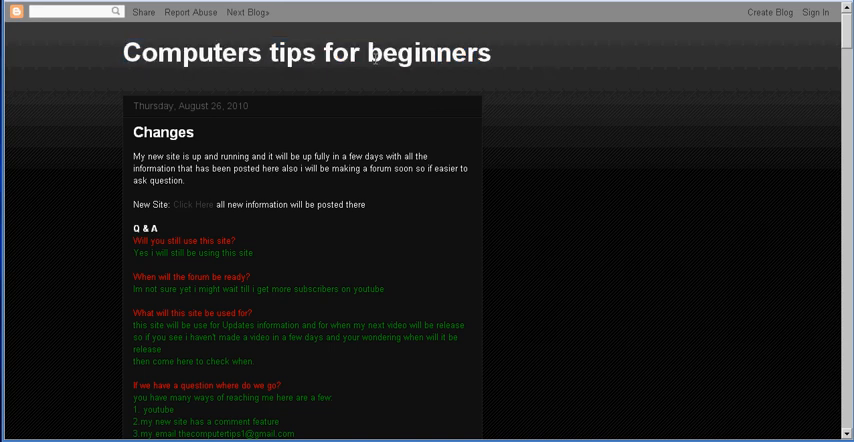